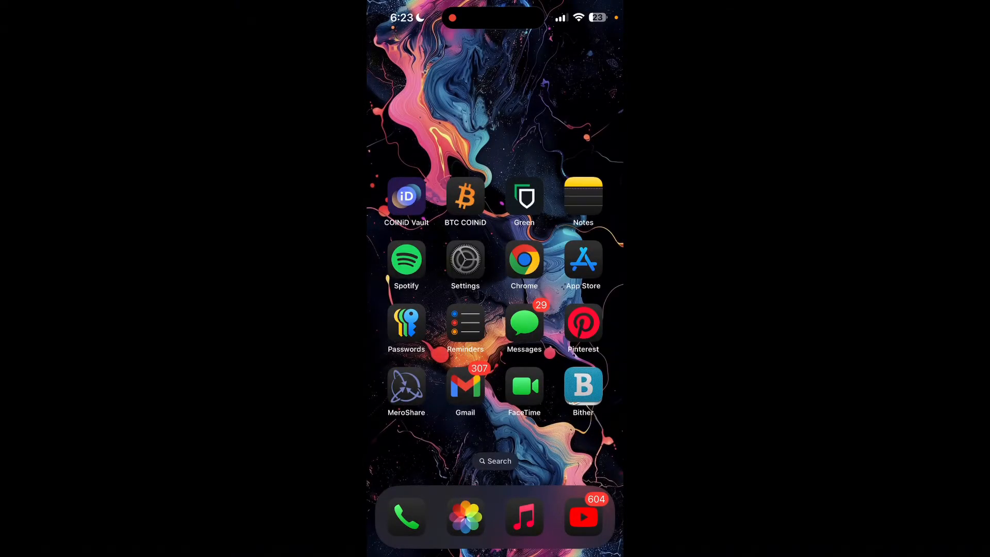
# Launch Bither from the iOS home screen to show the empty HD account and hot wallet
pyautogui.click(581, 383)
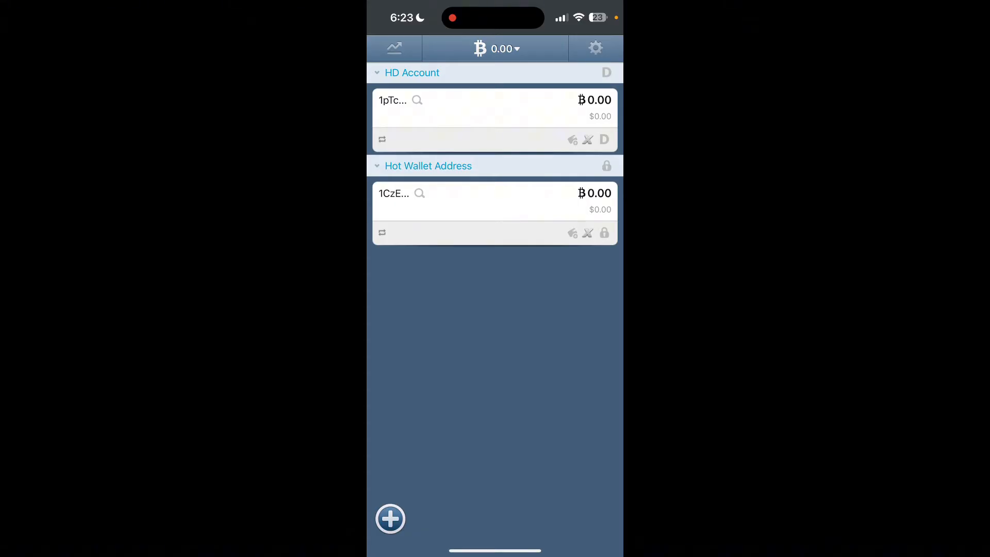
# Go from the settings gear into Bither's Advanced Options page
pyautogui.click(594, 48)
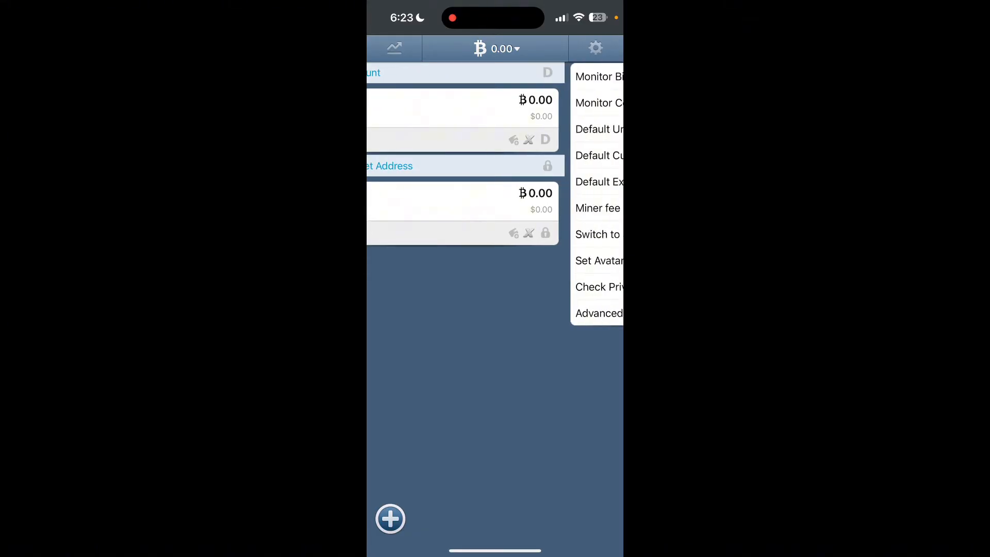
pyautogui.click(594, 48)
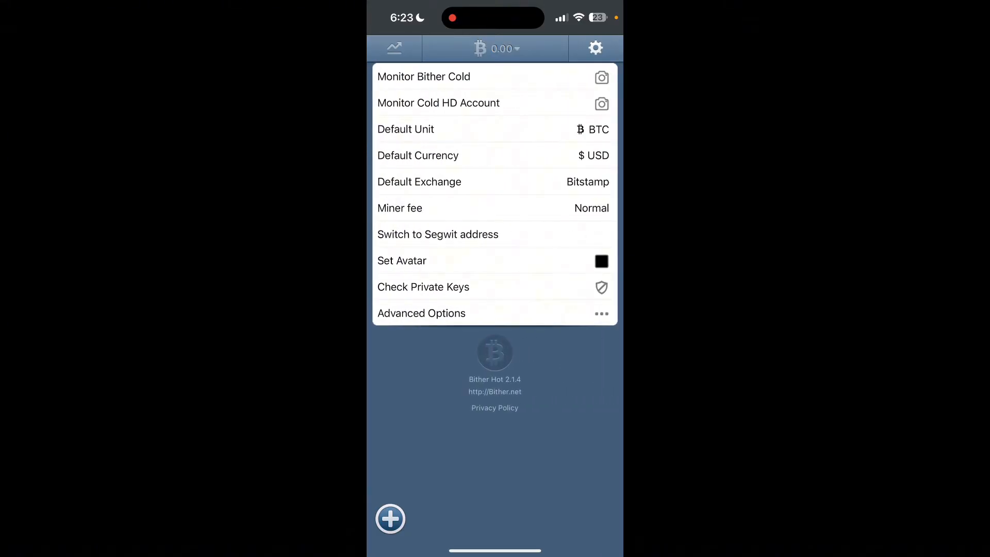
pyautogui.click(421, 313)
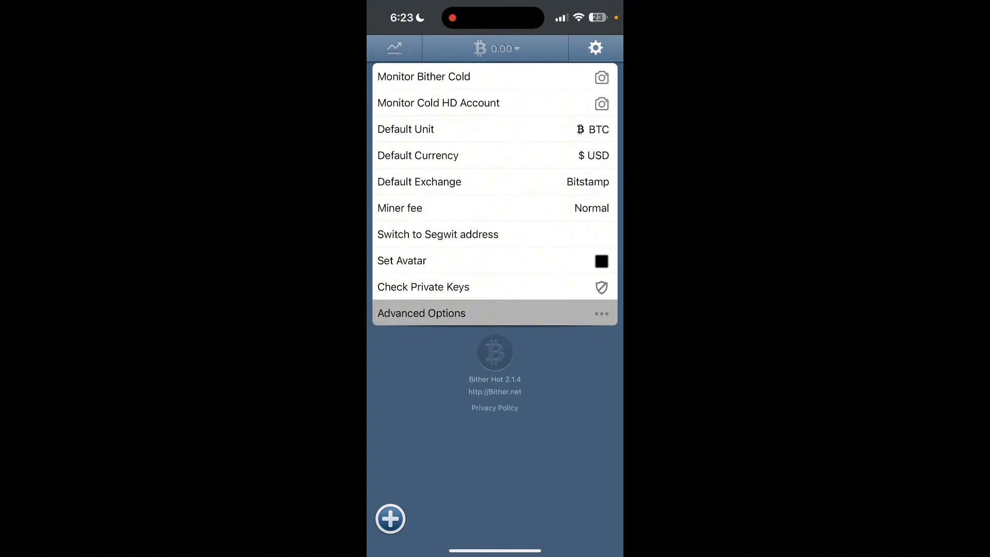
pyautogui.click(421, 312)
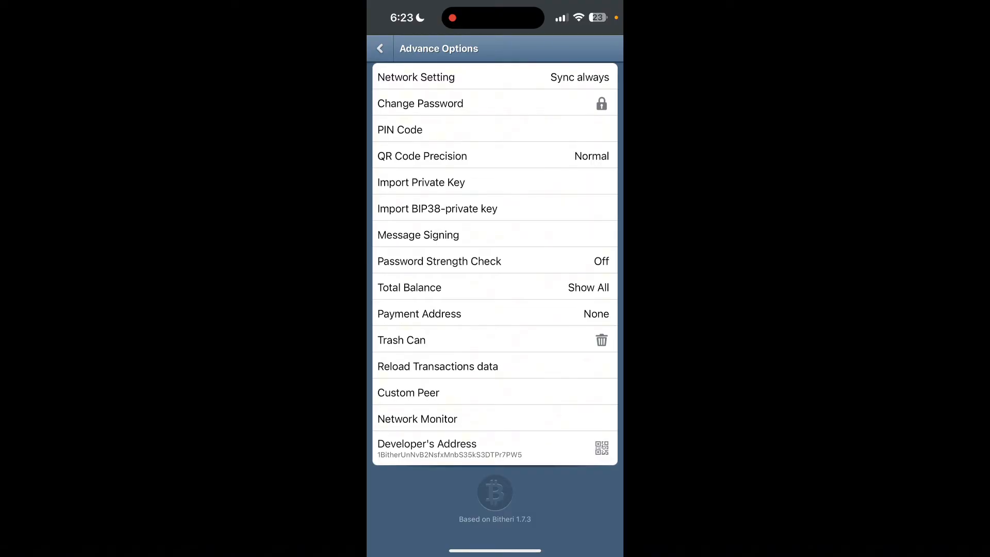
# Pick Import BIP38-private key, then From BIP38-private key text, reaching the empty entry prompt
pyautogui.click(437, 208)
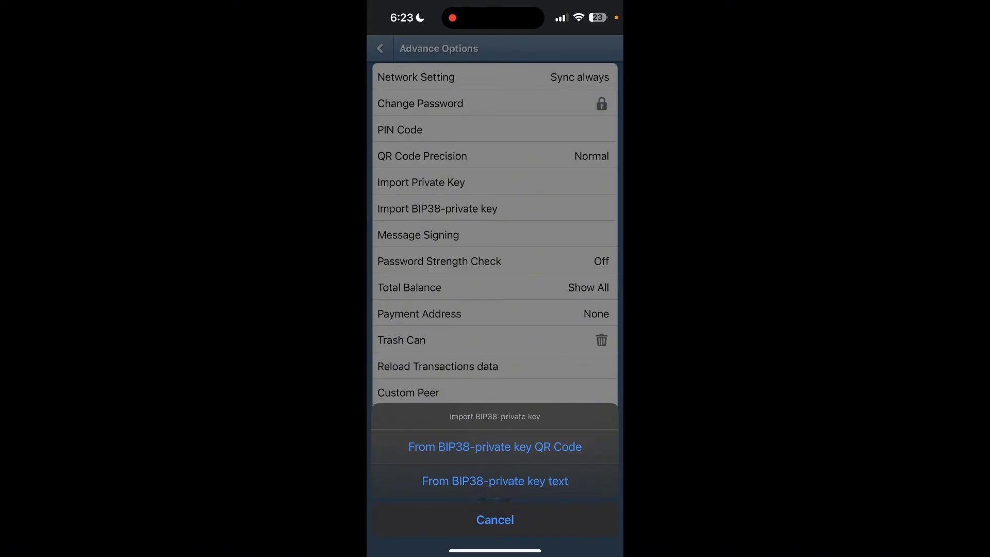
pyautogui.click(495, 519)
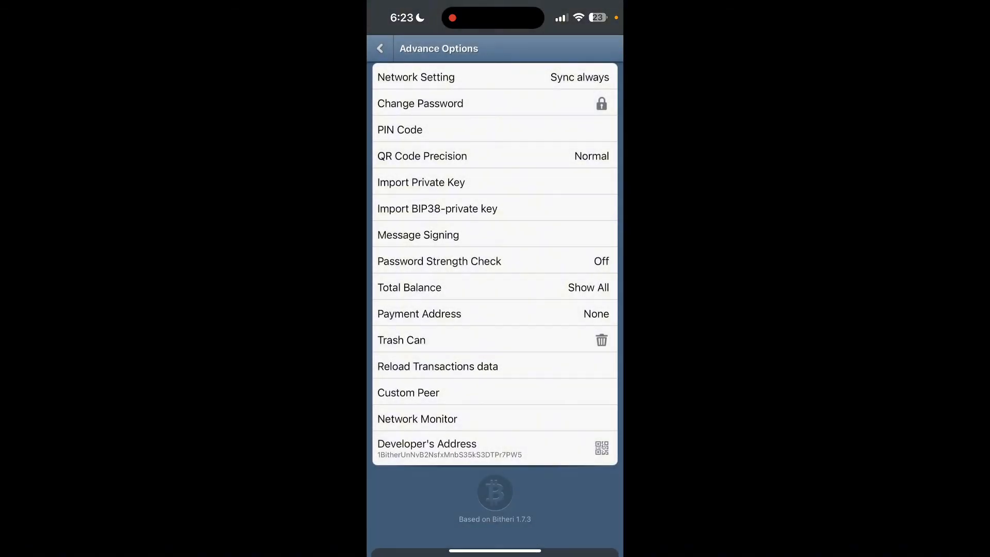
pyautogui.click(436, 208)
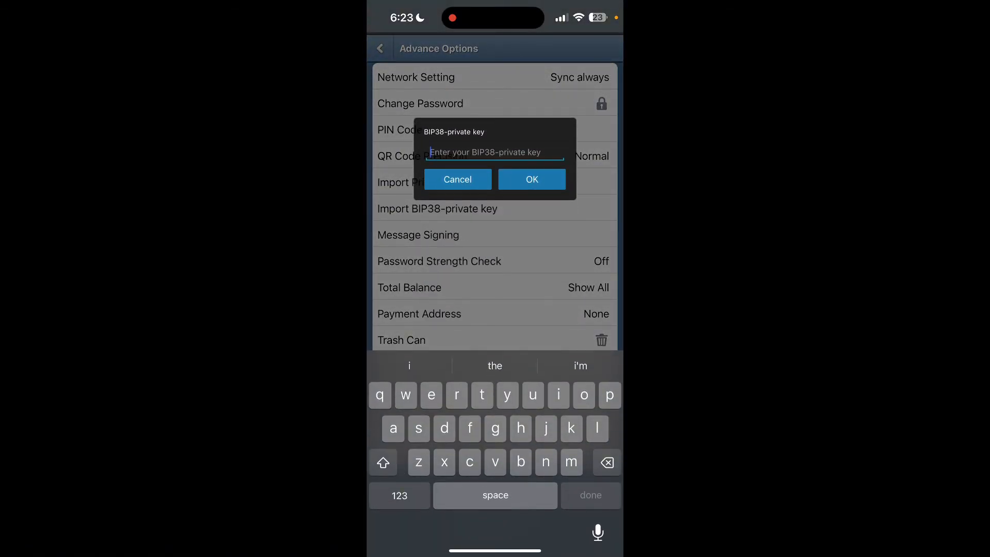
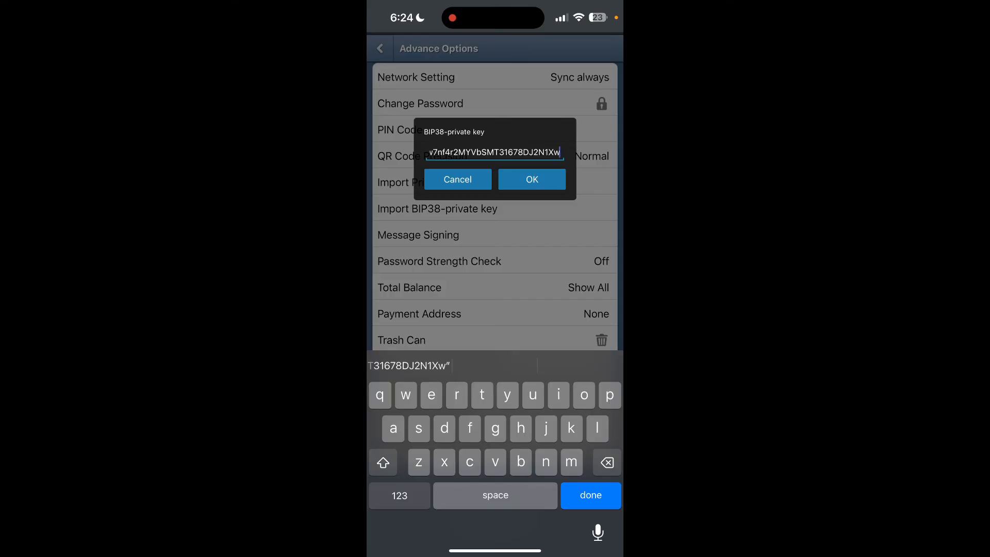
pyautogui.click(457, 178)
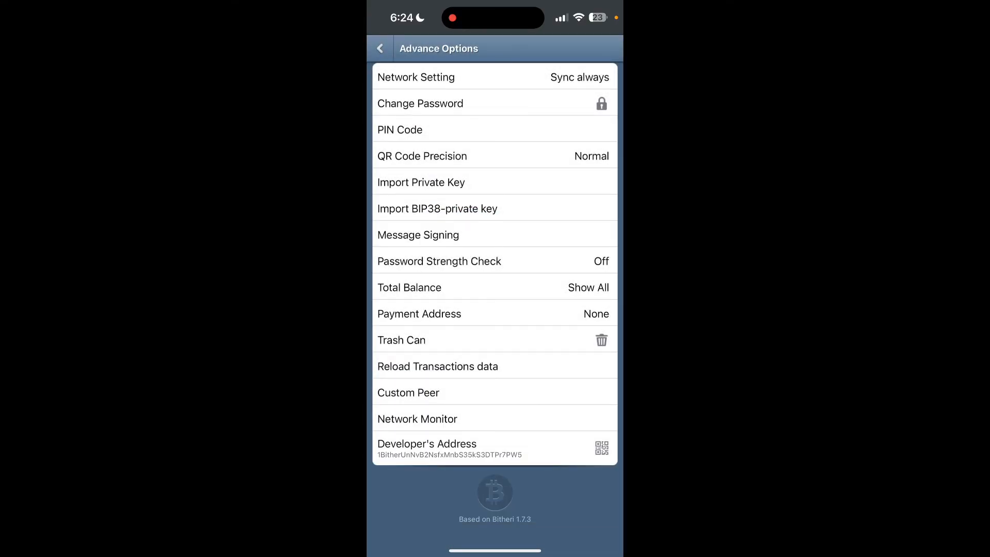